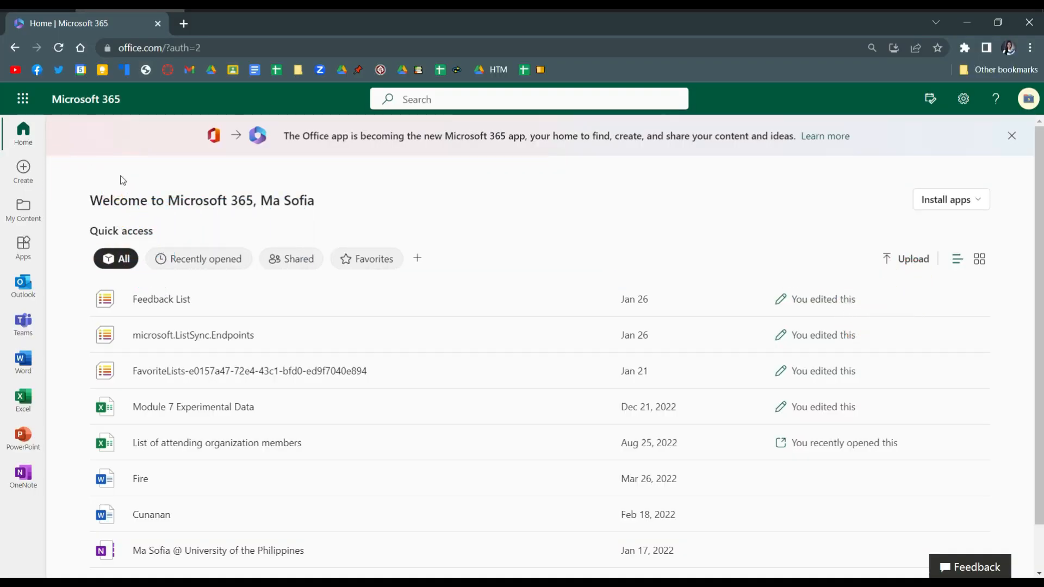
{"action": "mouse_move", "coordinate": [970, 112]}
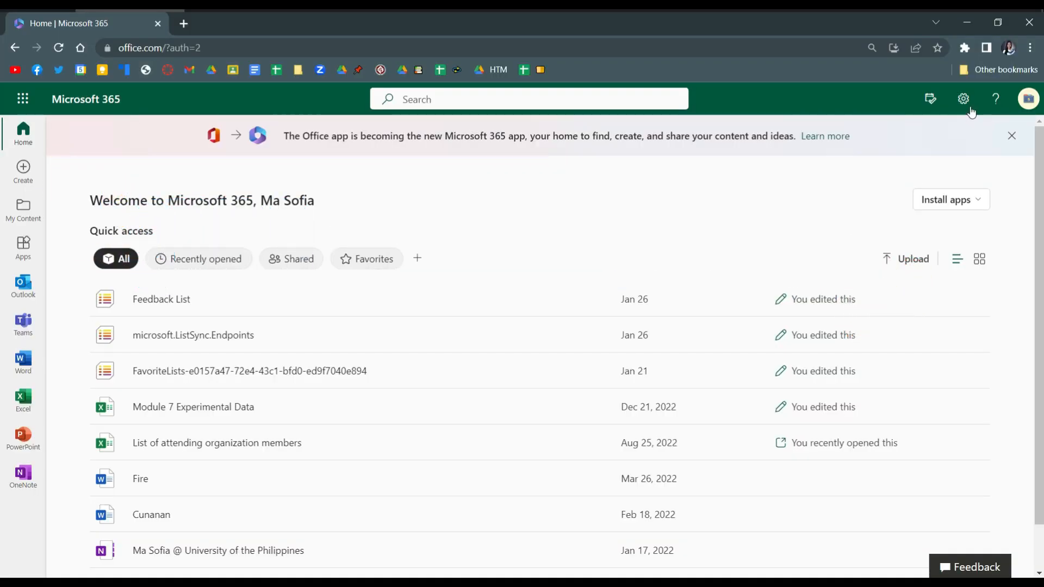
{"action": "mouse_move", "coordinate": [1026, 99]}
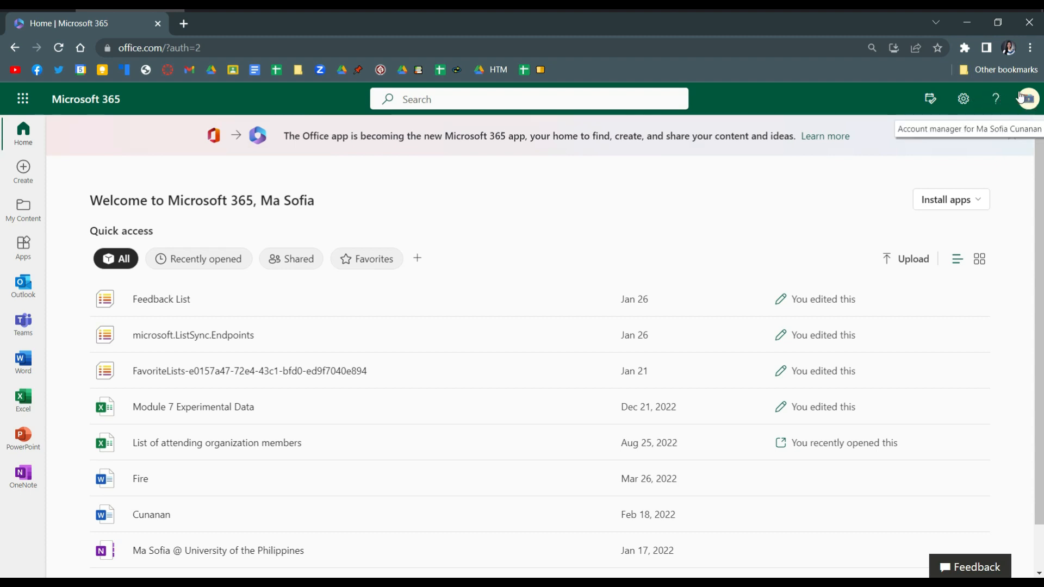
From the profile picture menu, choose View account to reach the account overview
{"action": "left_click", "coordinate": [1026, 99]}
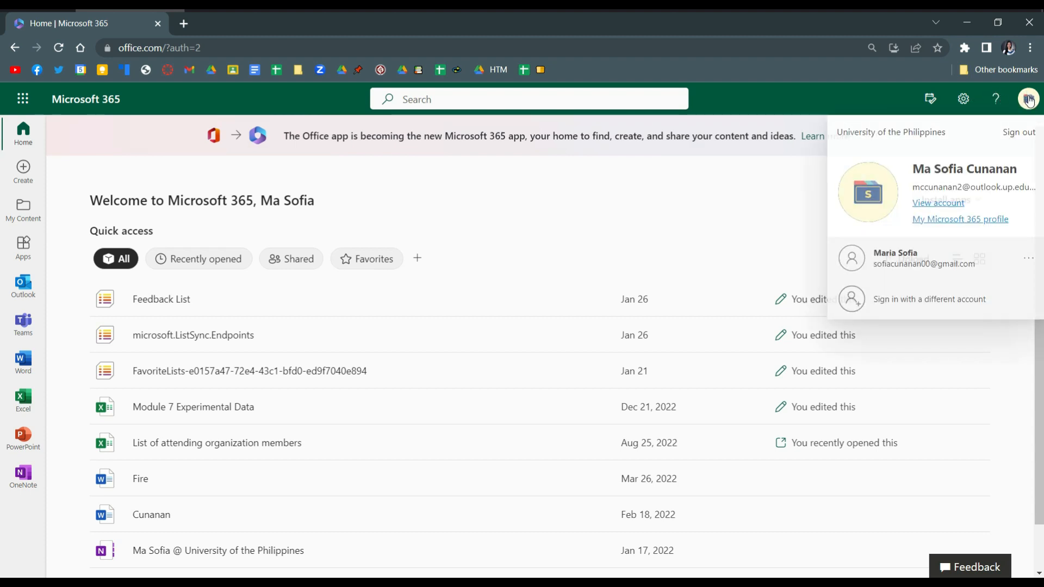
{"action": "left_click", "coordinate": [937, 203]}
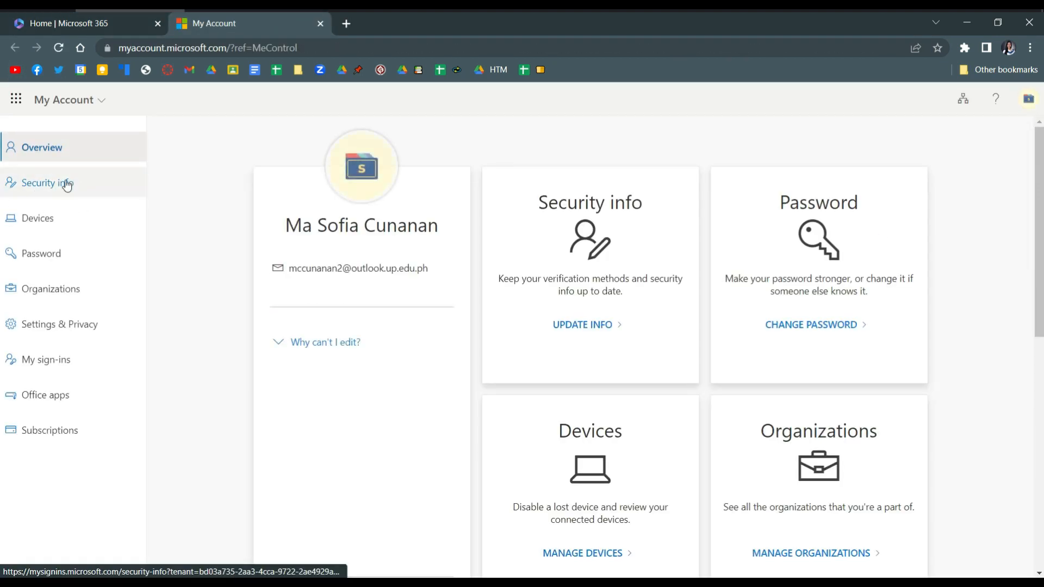
Select Security info in the left navigation pane
{"action": "left_click", "coordinate": [48, 183]}
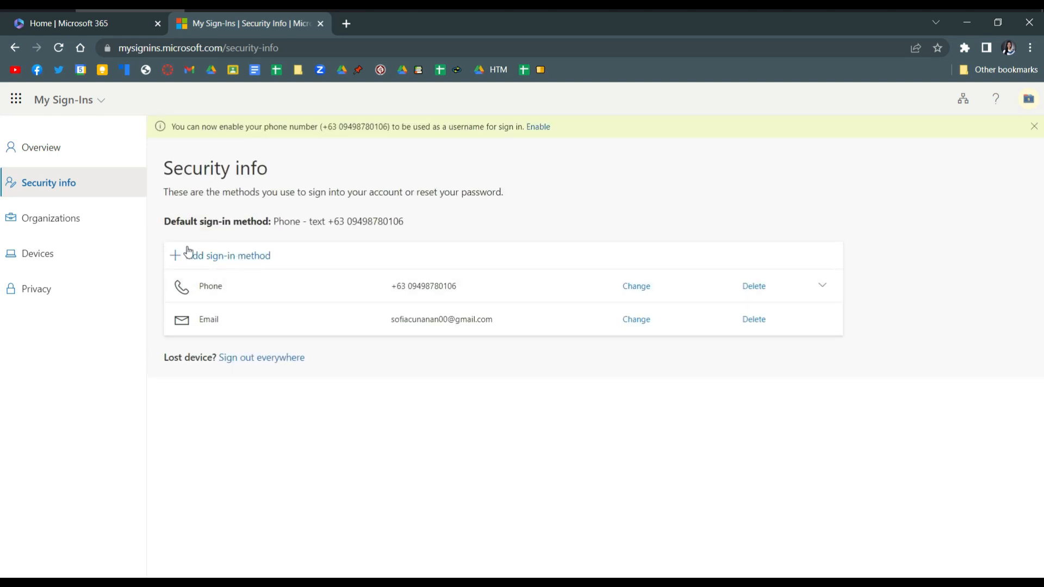
Add a sign-in method, selecting Authenticator app from the dropdown
{"action": "left_click", "coordinate": [227, 255]}
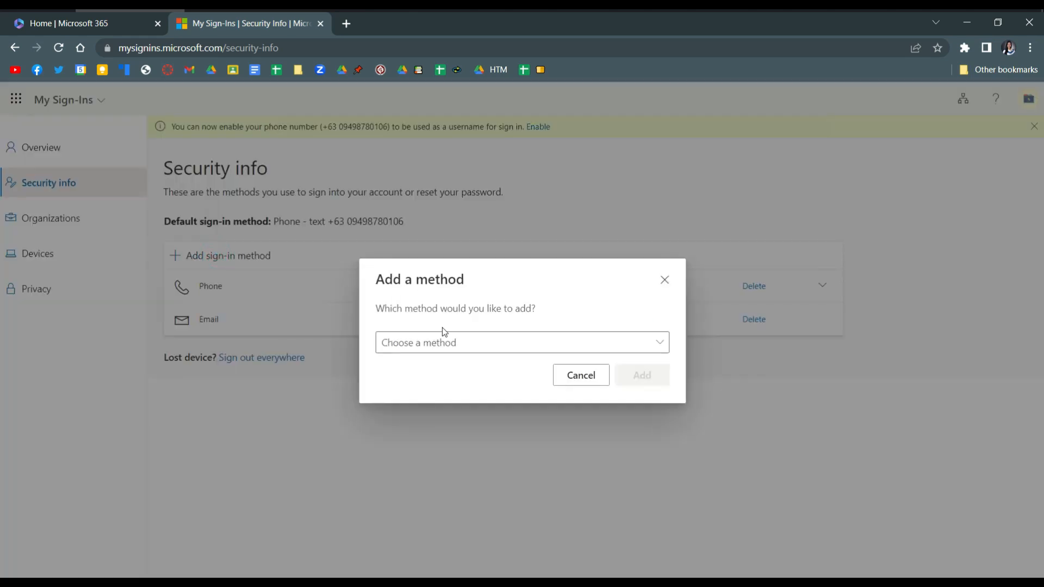
{"action": "left_click", "coordinate": [522, 342]}
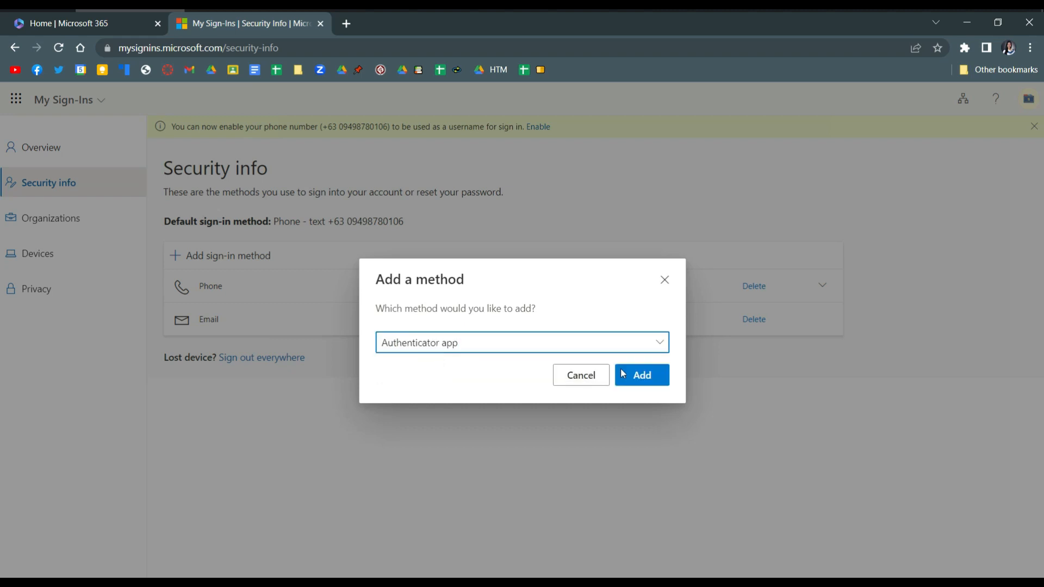
{"action": "left_click", "coordinate": [640, 374]}
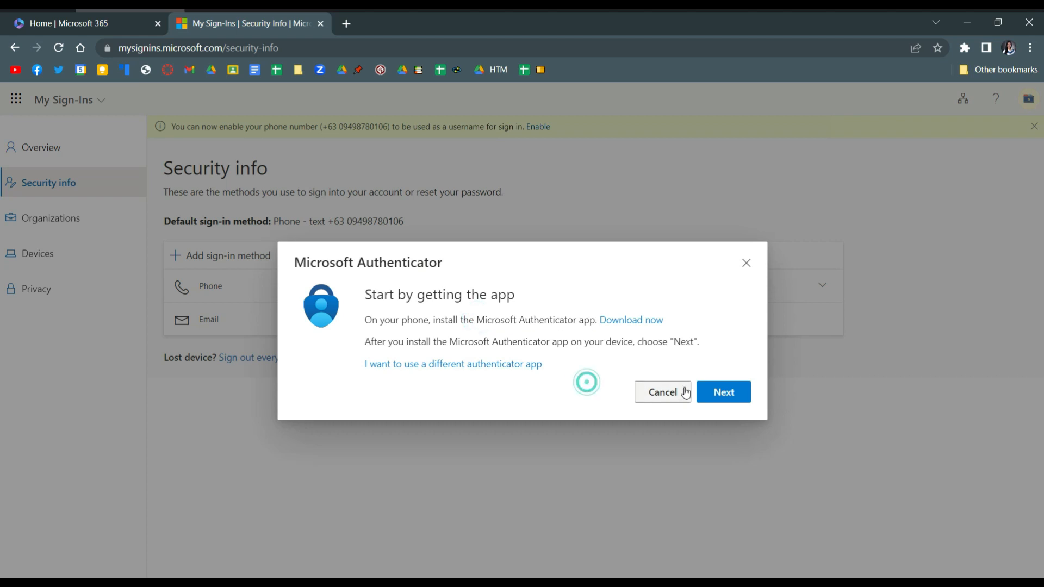
Click Next past the Authenticator app download prompt
{"action": "left_click", "coordinate": [722, 391]}
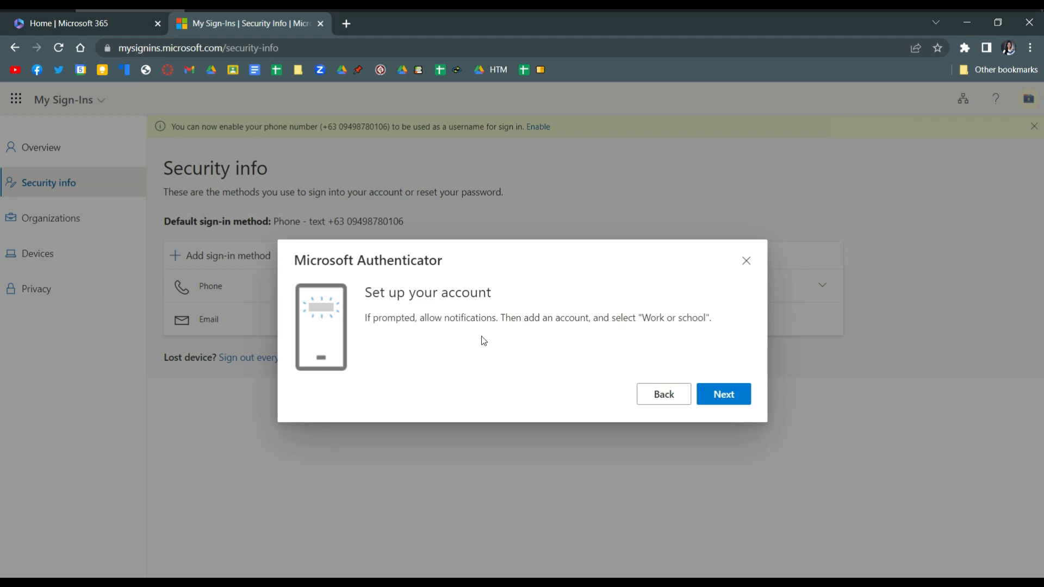
{"action": "mouse_move", "coordinate": [523, 318]}
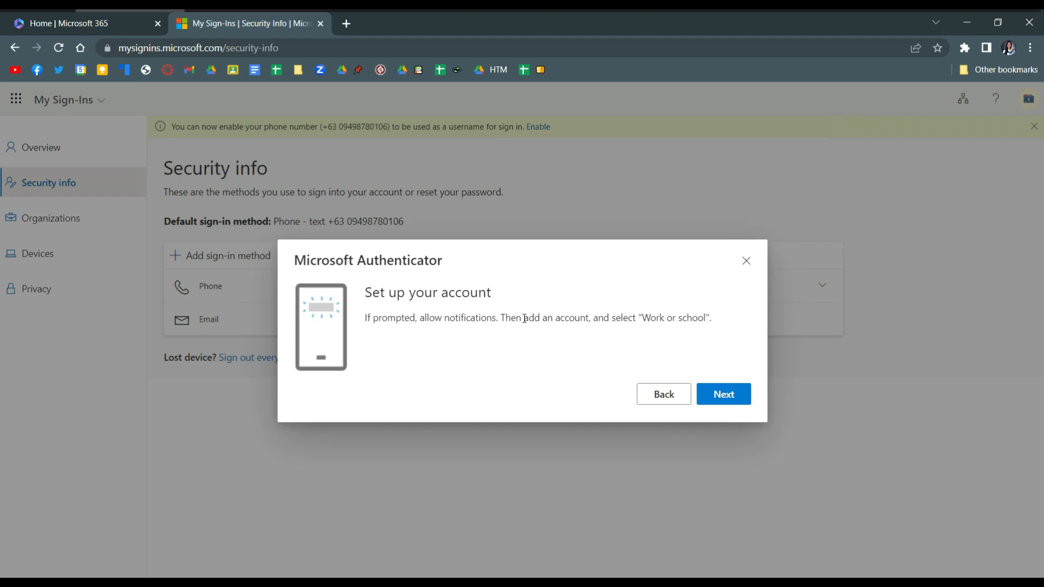
Scan the QR code with the phone and approve the test notification to register Authenticator
{"action": "left_click", "coordinate": [723, 393]}
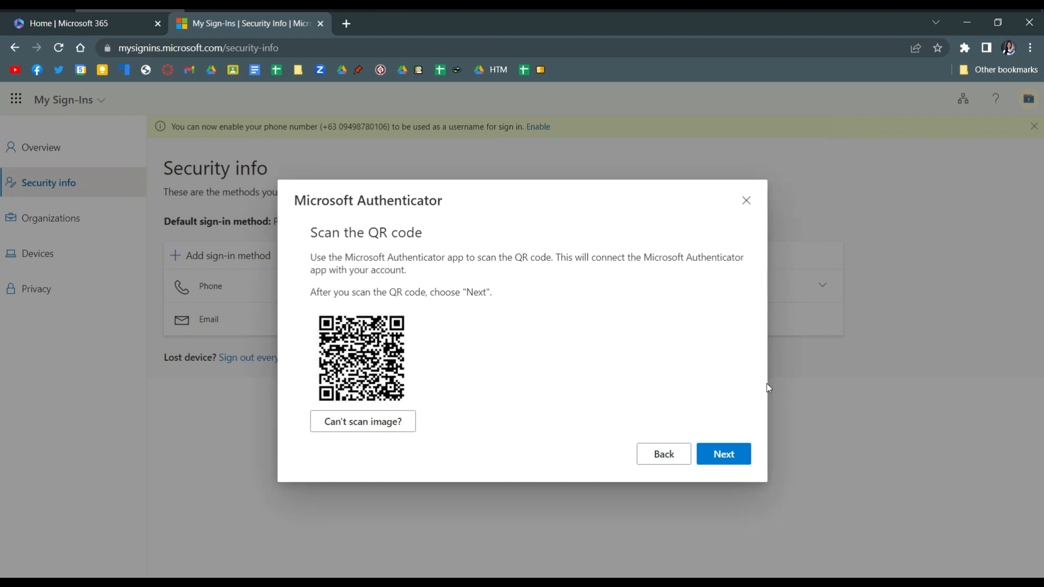
{"action": "mouse_move", "coordinate": [766, 378]}
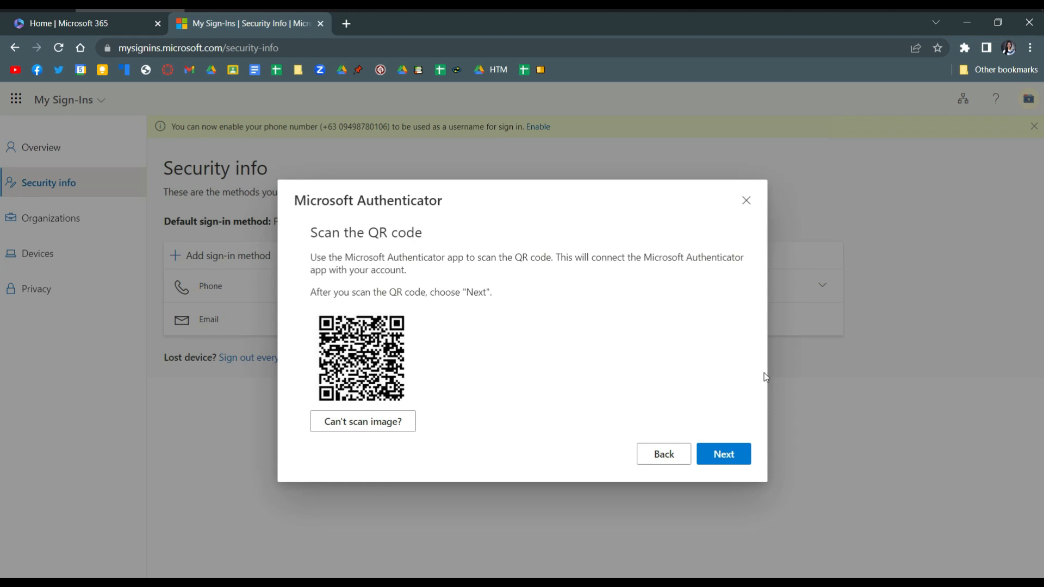
{"action": "left_click", "coordinate": [723, 454]}
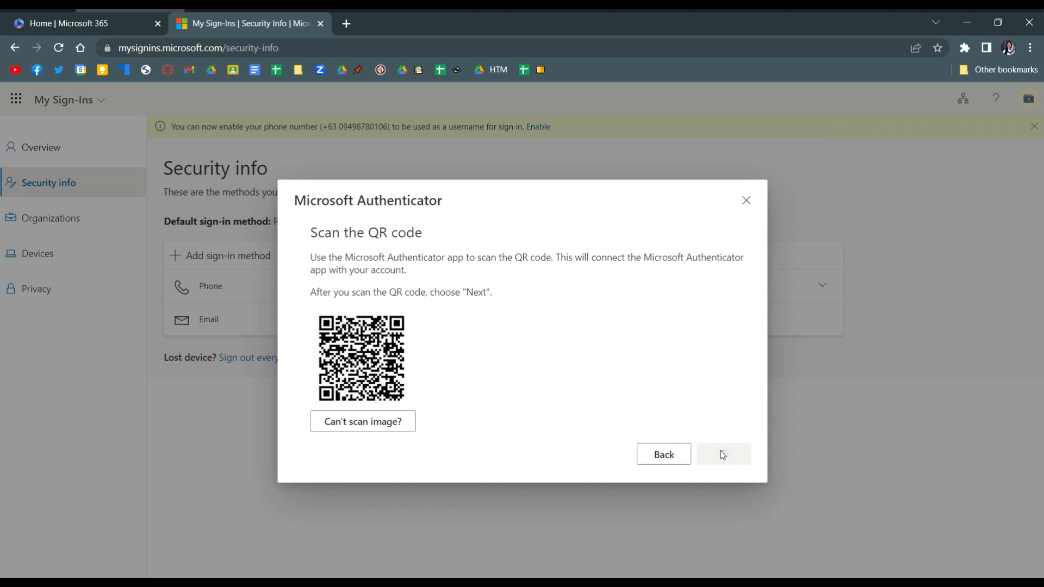
{"action": "left_click", "coordinate": [723, 455]}
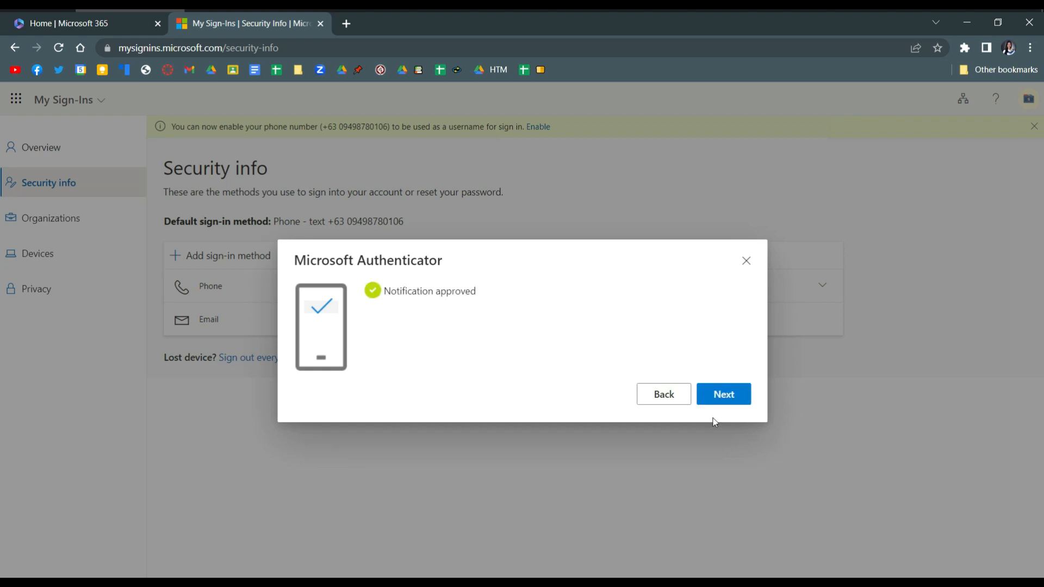
{"action": "left_click", "coordinate": [723, 393]}
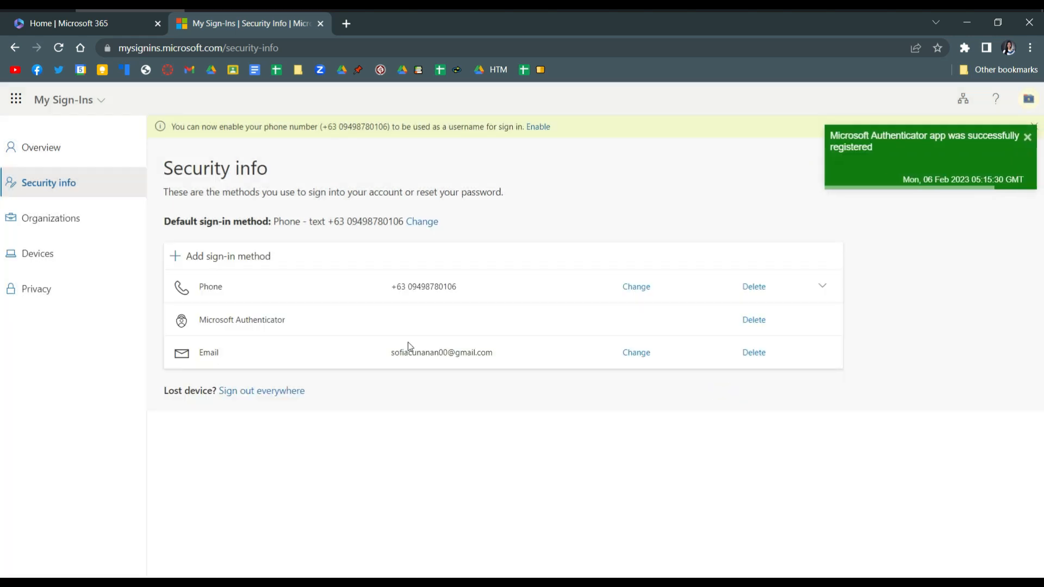
{"action": "mouse_move", "coordinate": [422, 222]}
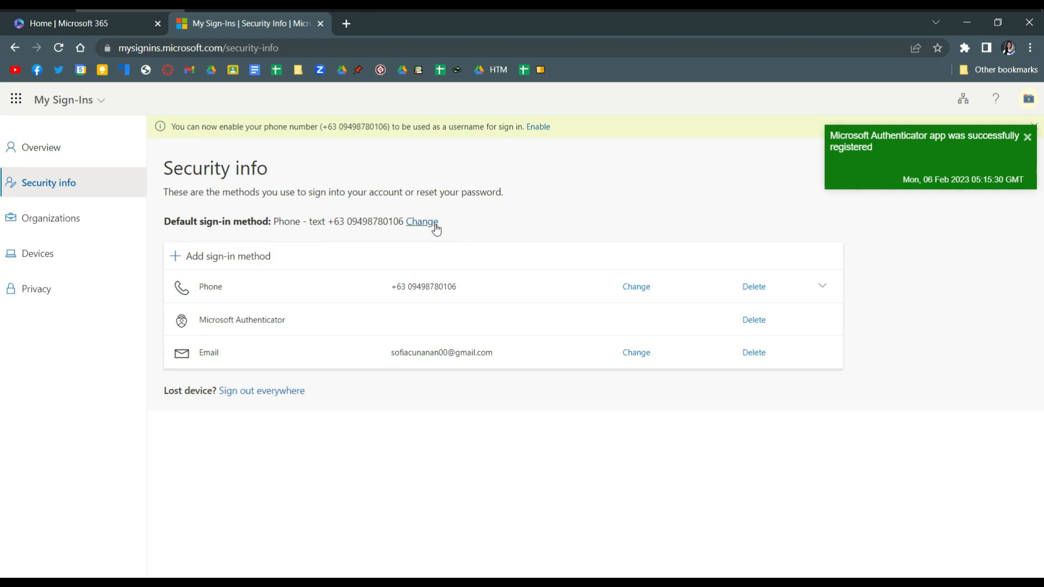
Set the default sign-in method to App based authentication - notification
{"action": "left_click", "coordinate": [421, 221]}
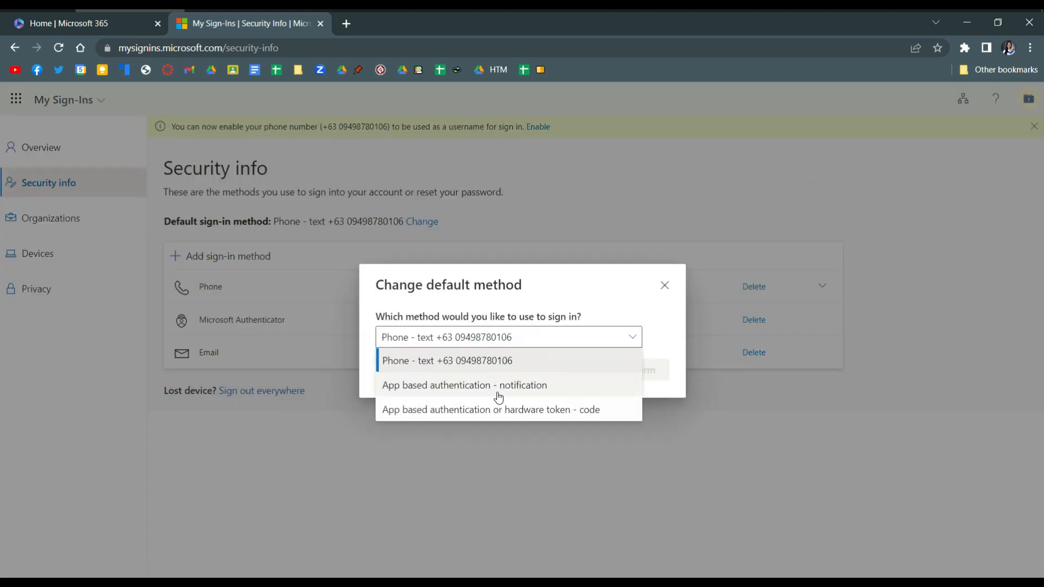
{"action": "mouse_move", "coordinate": [523, 392]}
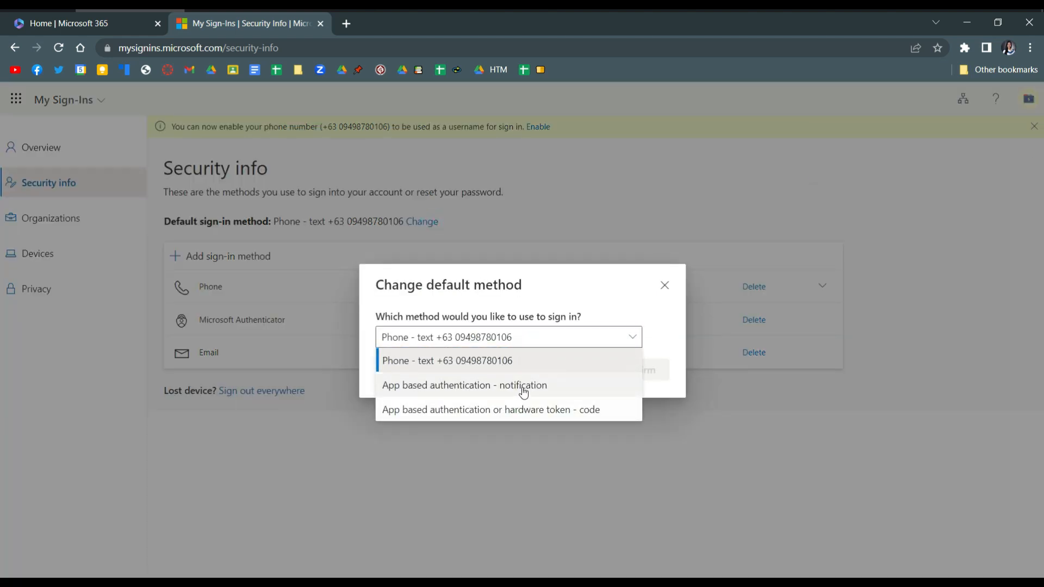
{"action": "mouse_move", "coordinate": [494, 384]}
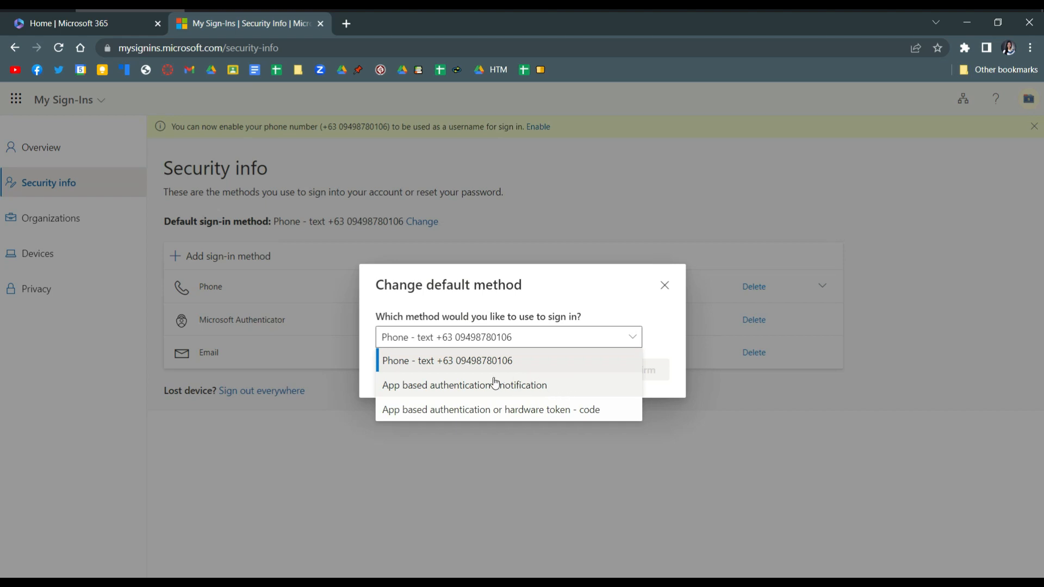
{"action": "left_click", "coordinate": [464, 385]}
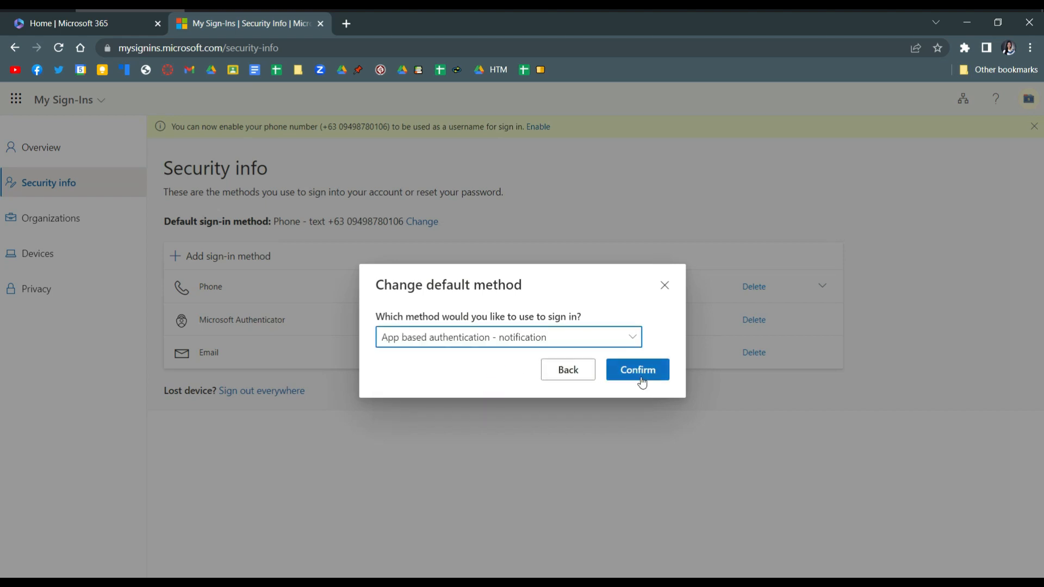
{"action": "left_click", "coordinate": [637, 370]}
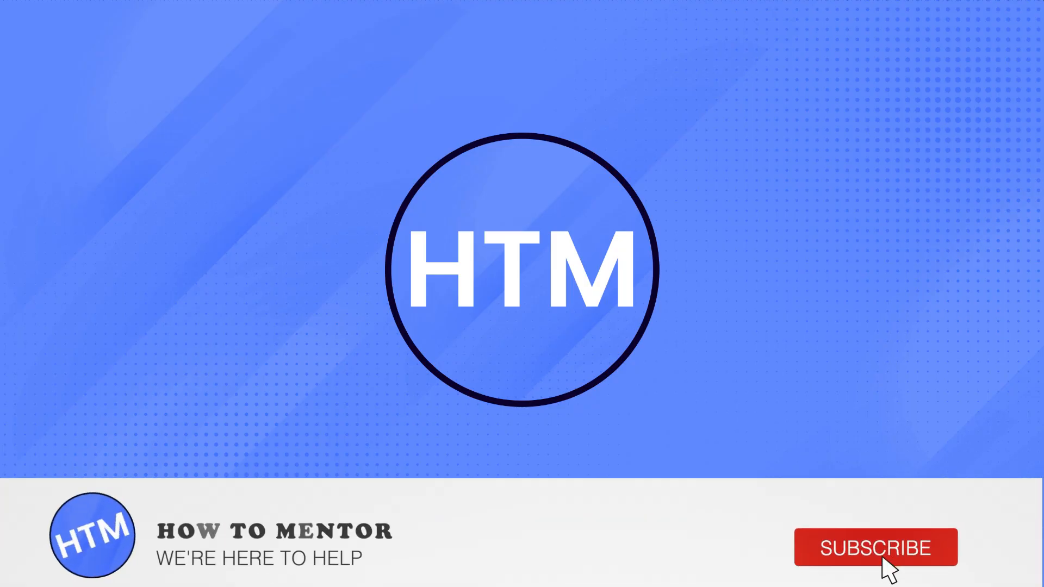
{"action": "left_click", "coordinate": [875, 547]}
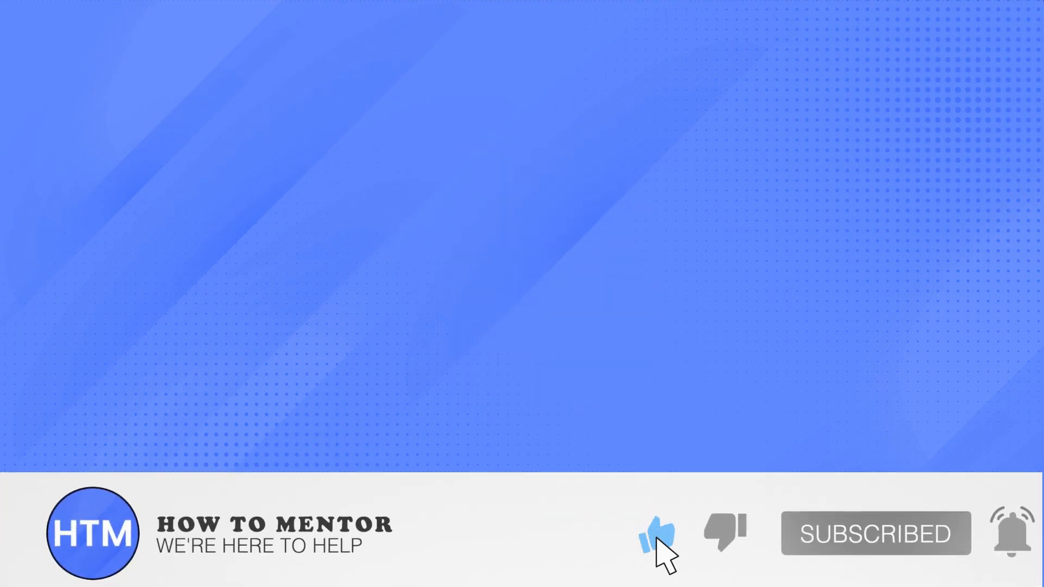